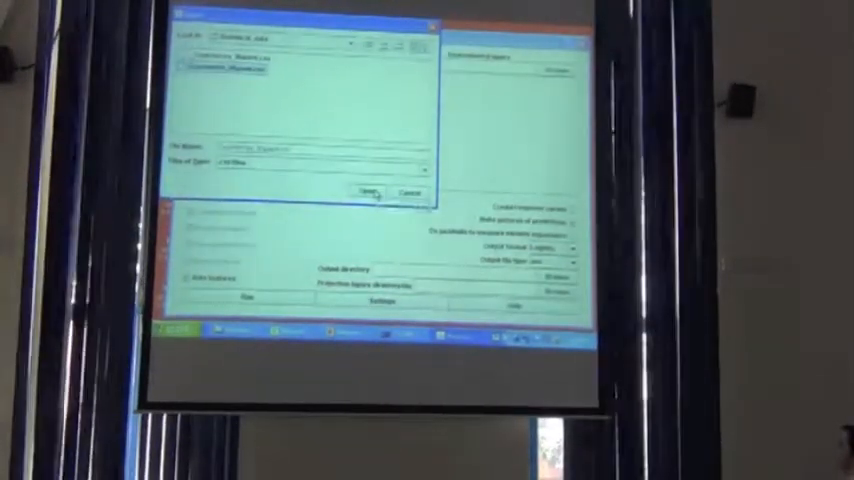
Load the species occurrence input file into the MaxEnt model setup
left_click(368, 192)
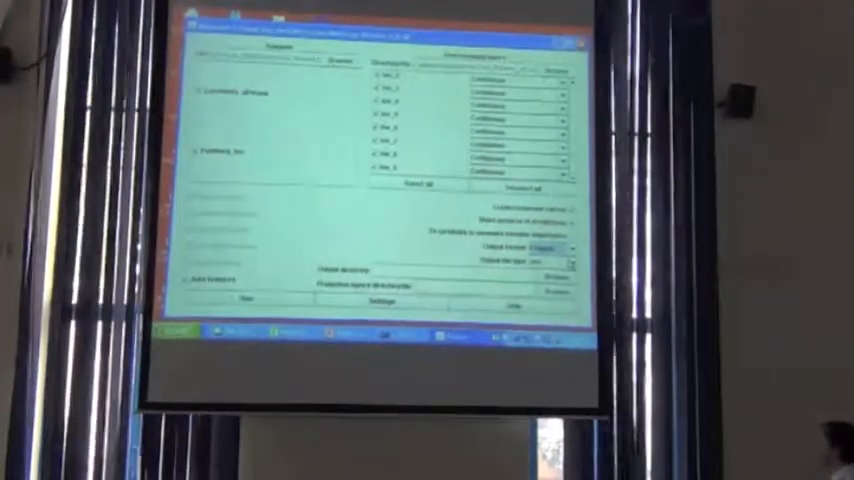
left_click(570, 260)
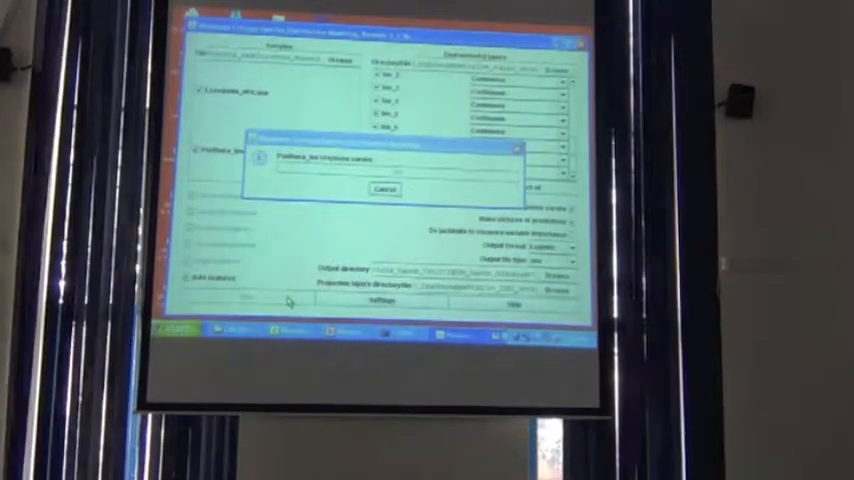
Run the Loxodonta africana model and let the projection finish
left_click(384, 188)
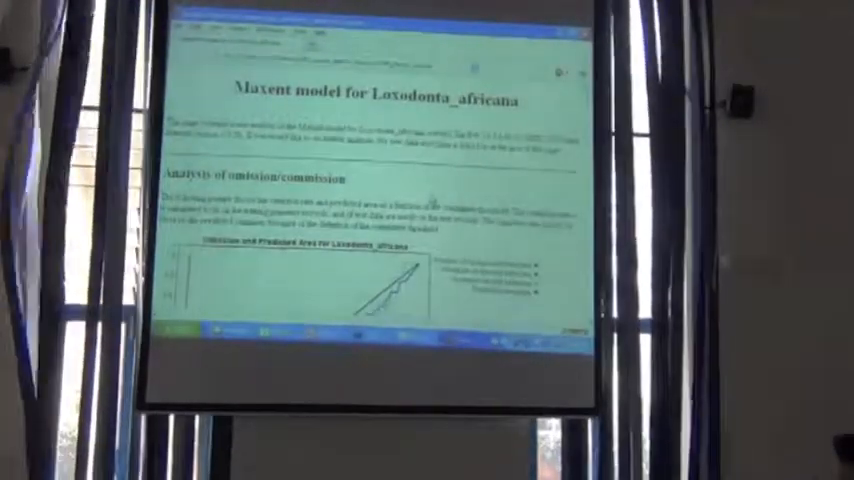
Scroll the Loxodonta africana report past the threshold table to the Pictures of the model section
scroll("down", 3)
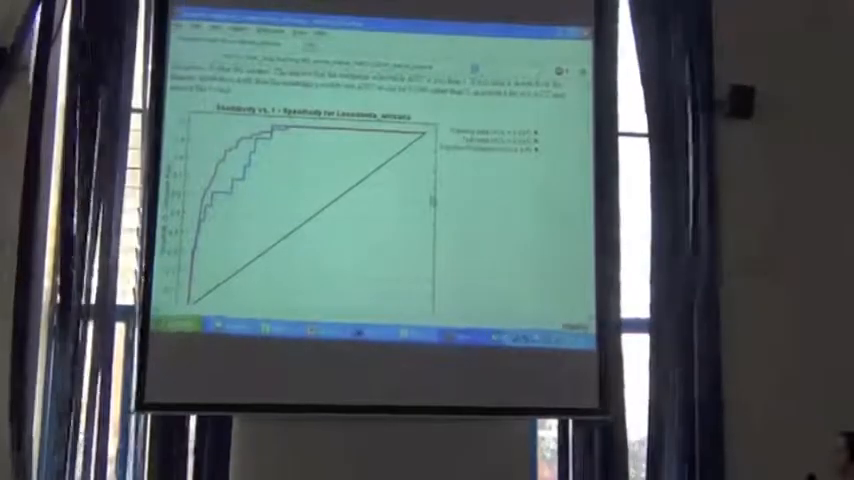
scroll("down", 3)
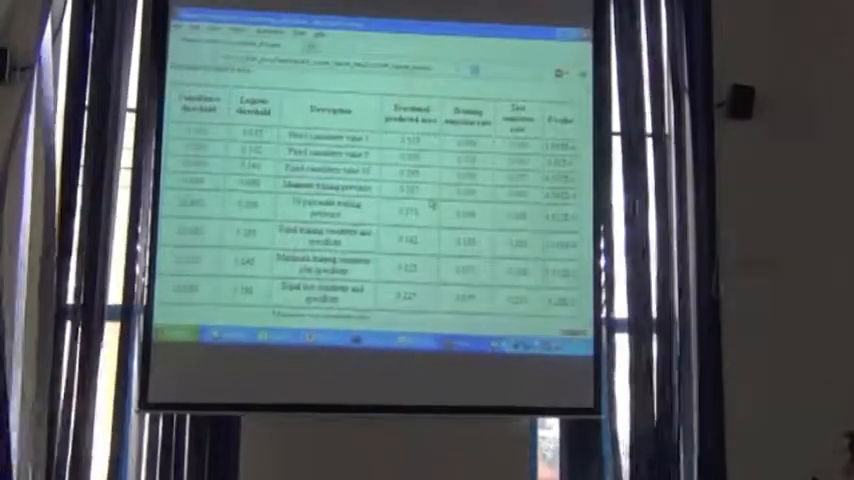
scroll("down", 3)
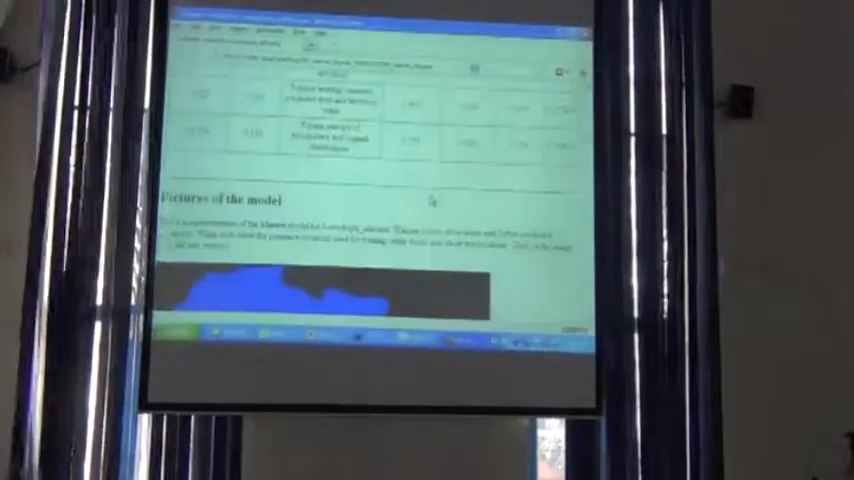